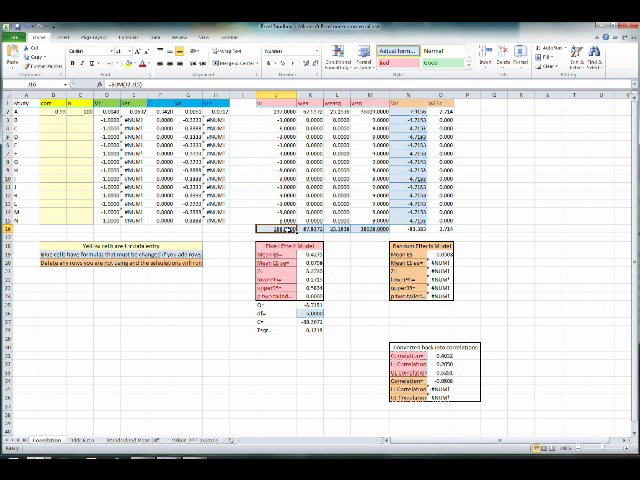
pyautogui.click(415, 113)
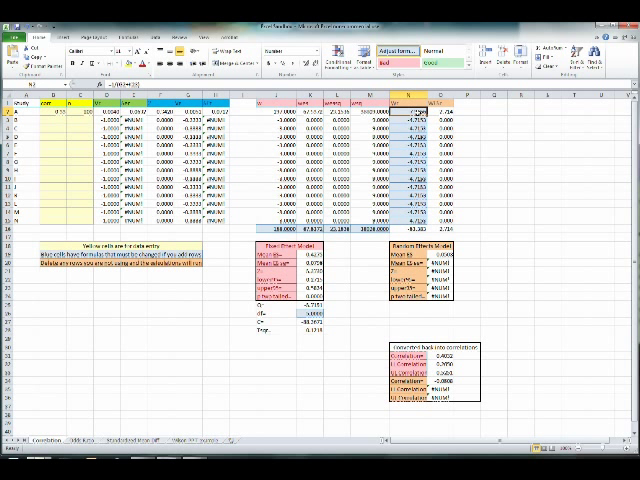